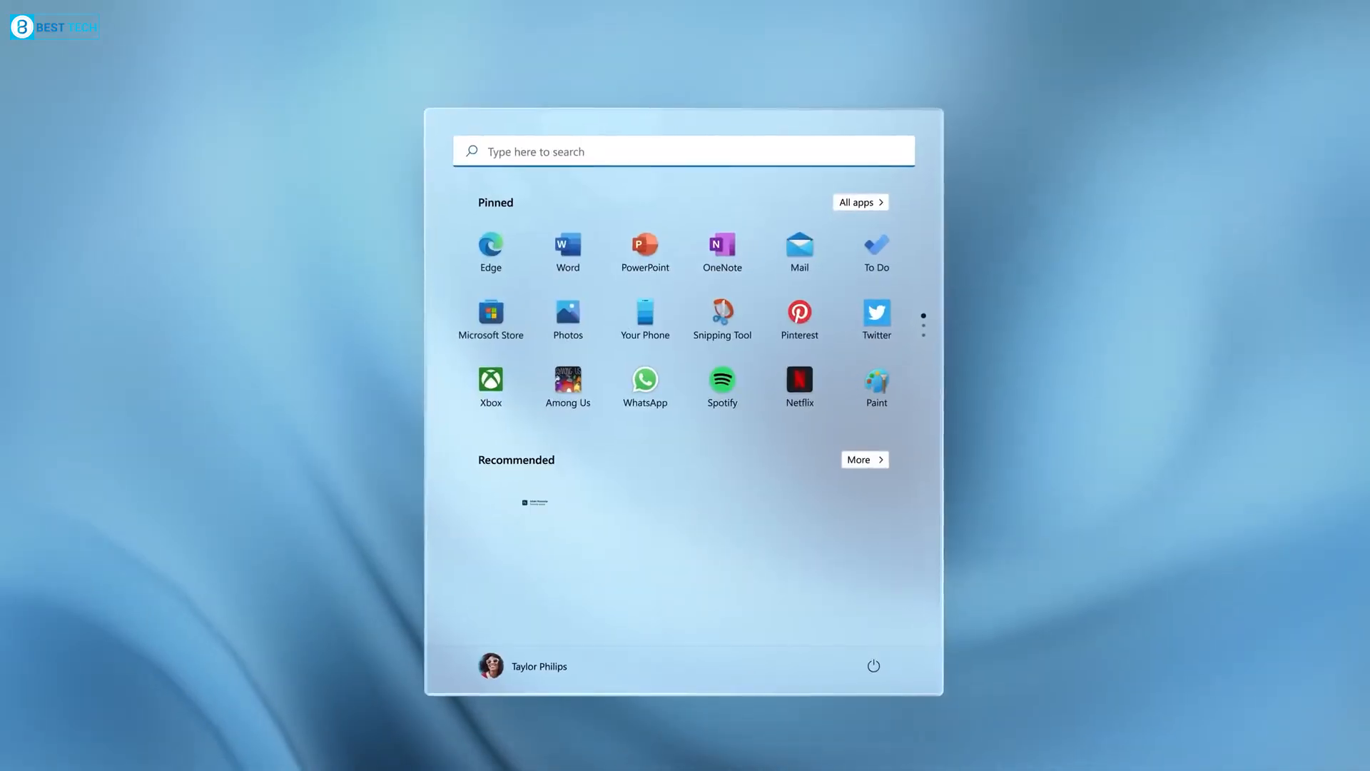
# Close the Start menu with pinned apps so the Search showcase appears
pyautogui.click(684, 151)
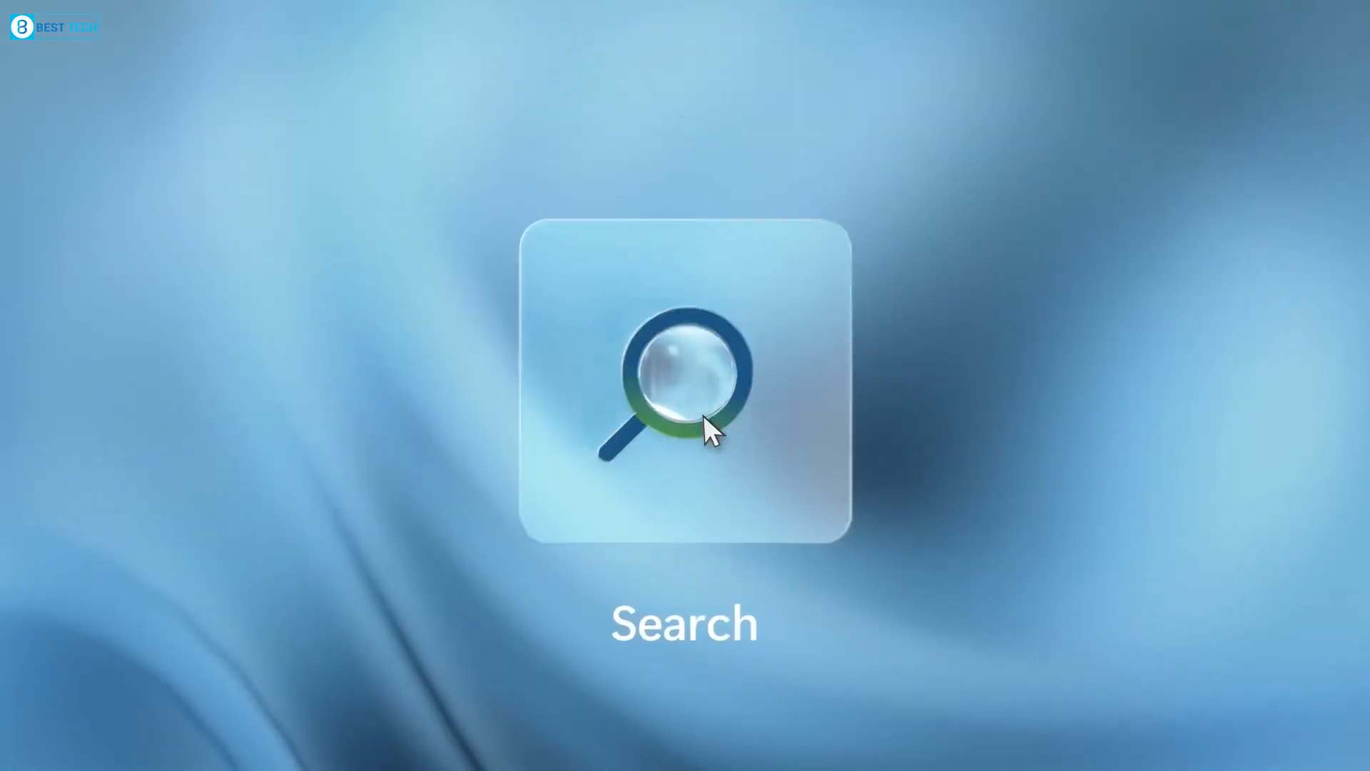